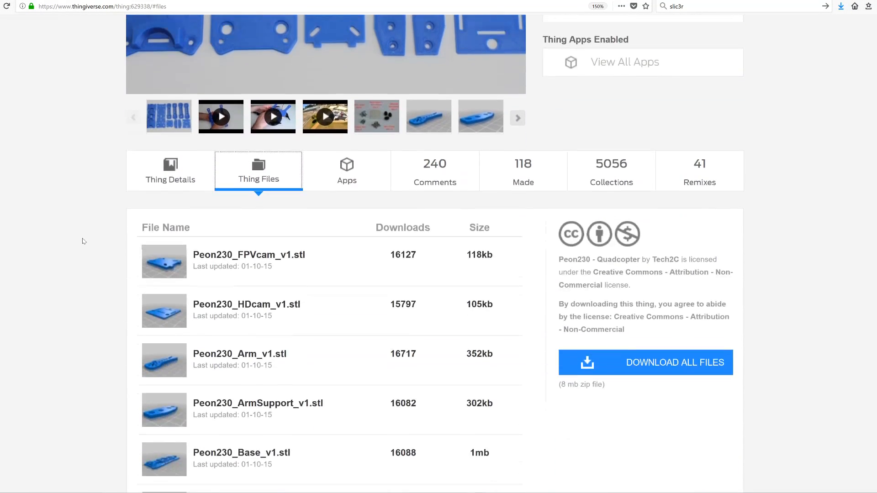
# - Load the Peon230_Arm_v1 model file into Cura from the file browser
pyautogui.scroll(-3)
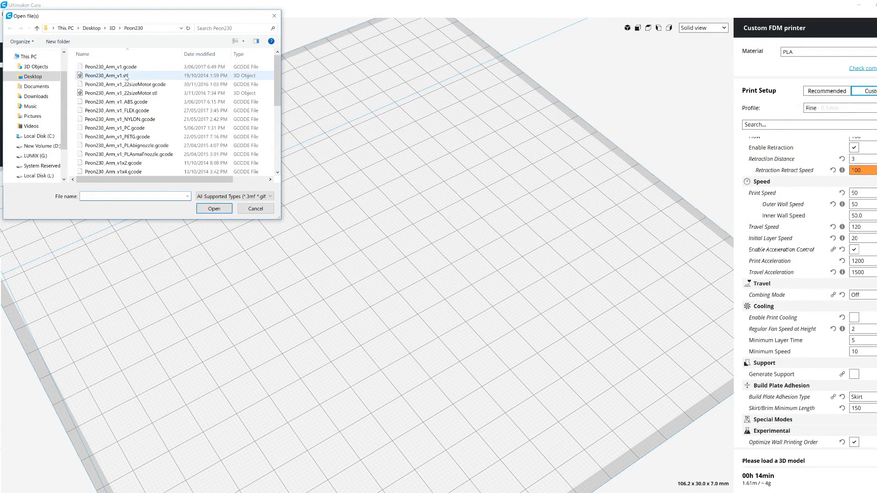
pyautogui.click(214, 208)
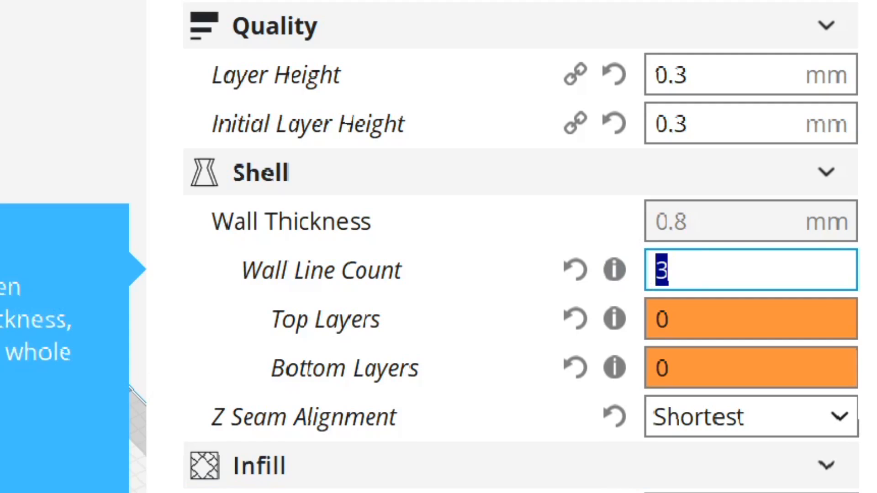
# - Enter 4 for the 0.4 mm nozzle diameter in Slic3r's extruder settings for comparison
pyautogui.write('4')
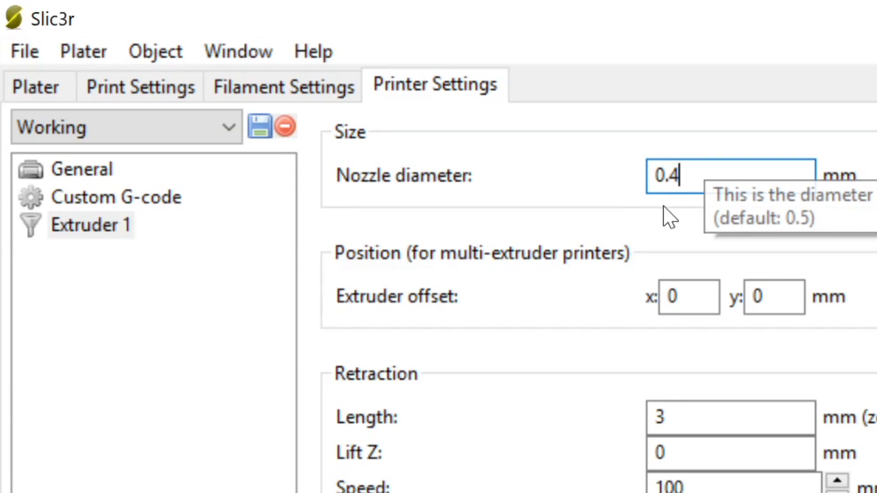
pyautogui.moveTo(645, 219)
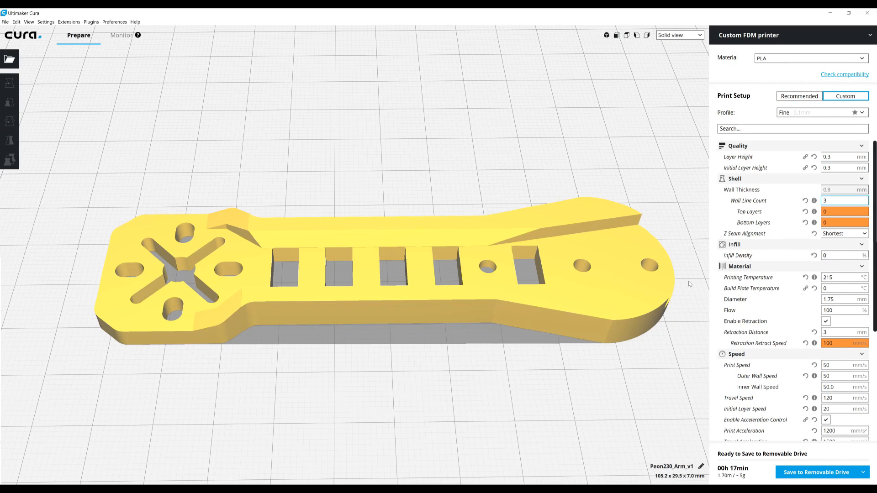
pyautogui.moveTo(412, 353)
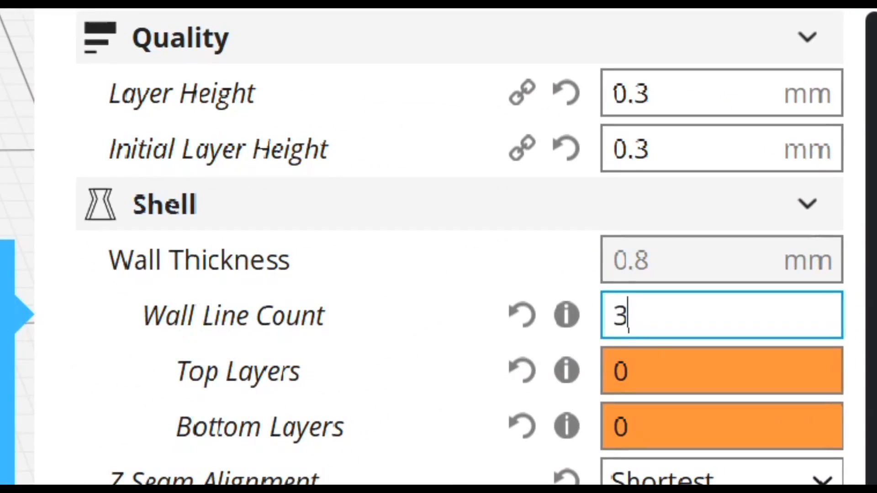
# - Switch the viewport from Solid view to Layer view to show the sliced wall paths
pyautogui.click(535, 54)
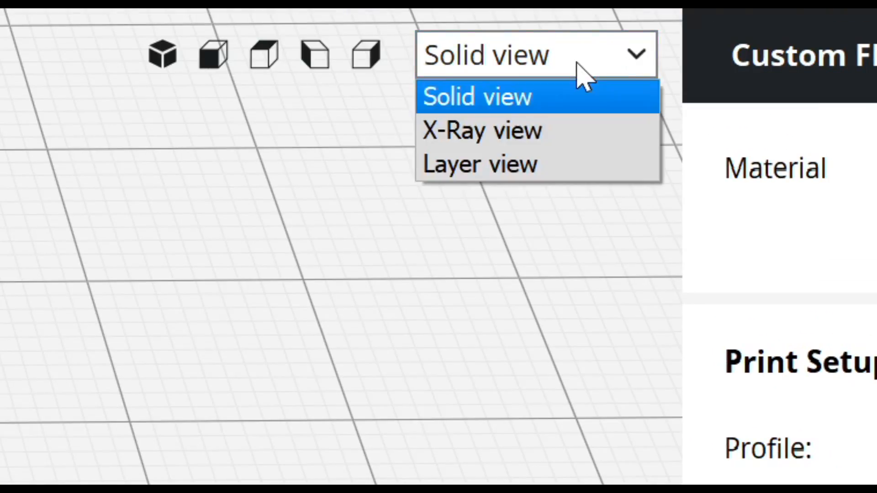
pyautogui.click(480, 164)
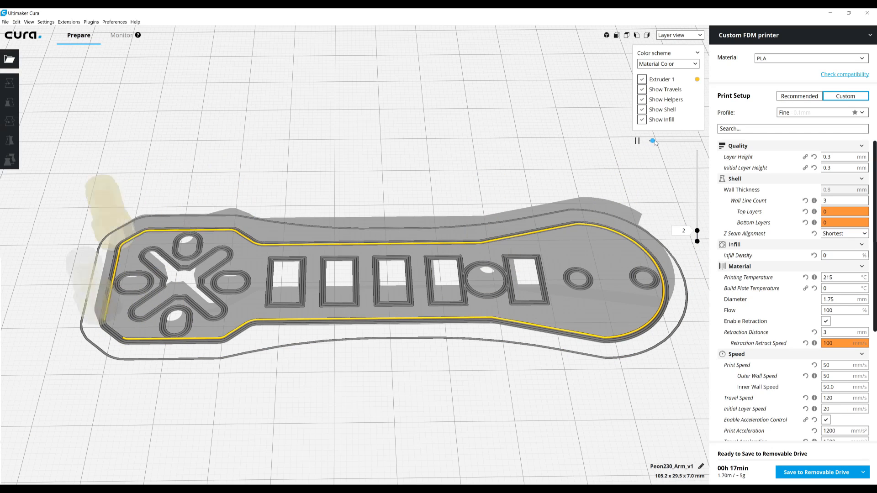
# - Play back layer 2's wall paths with the simulation slider, then return to Solid view
pyautogui.moveTo(653, 141); pyautogui.dragTo(660, 141)
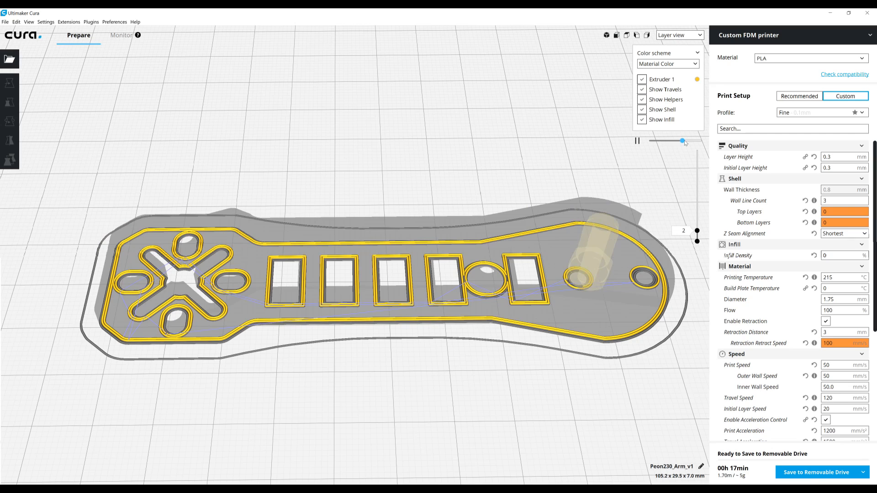
pyautogui.moveTo(682, 140); pyautogui.dragTo(689, 140)
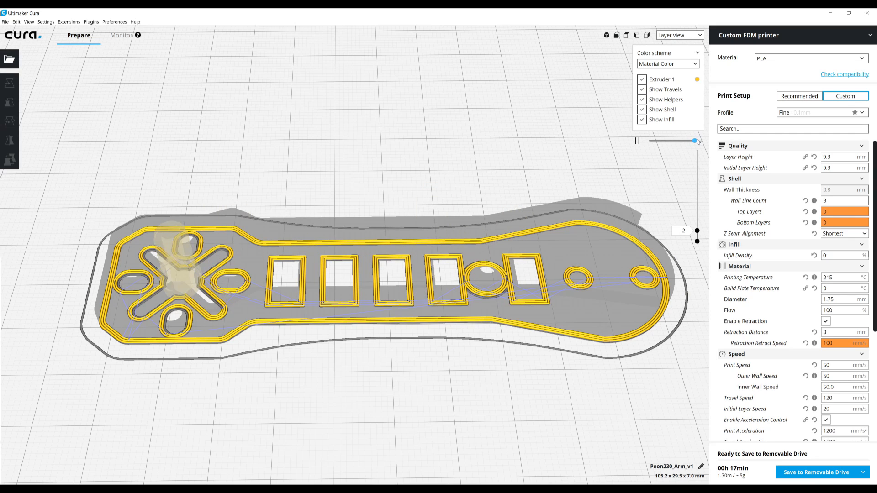
pyautogui.click(679, 35)
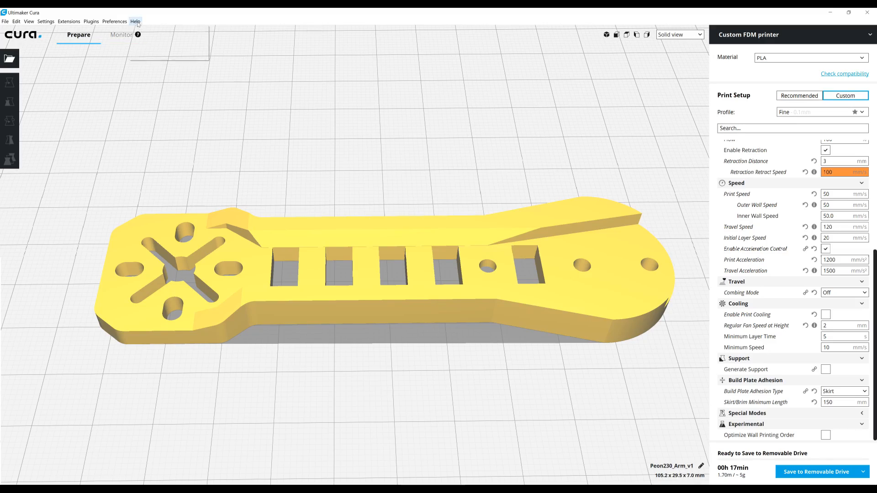
pyautogui.click(135, 21)
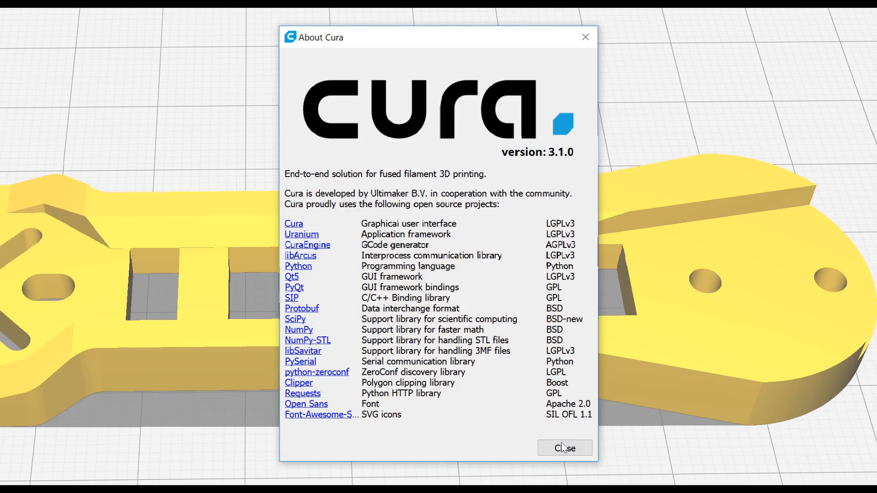
pyautogui.click(565, 448)
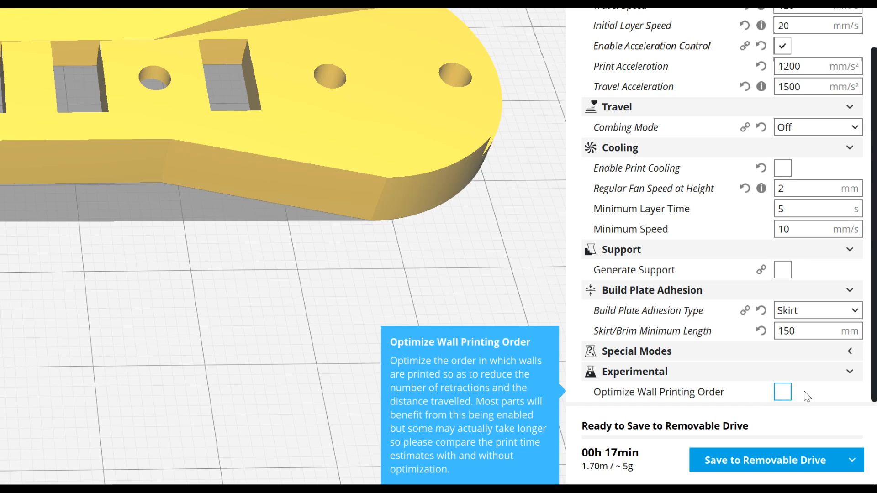
pyautogui.moveTo(512, 299)
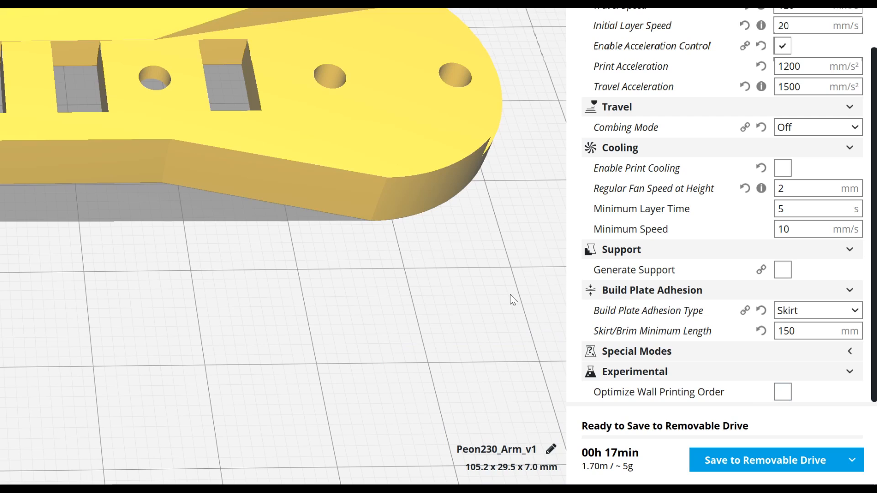
# - Turn on Optimize Wall Printing Order, reslice to a 15-minute estimate and show Layer view
pyautogui.click(782, 392)
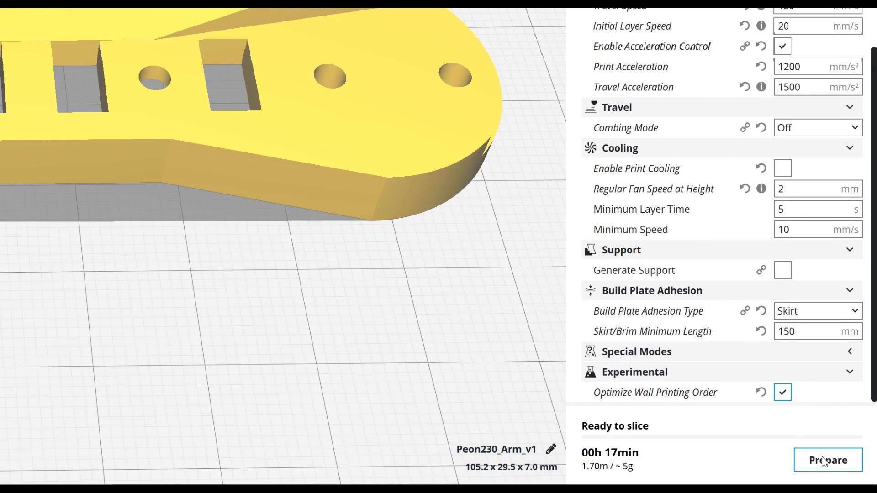
pyautogui.click(827, 460)
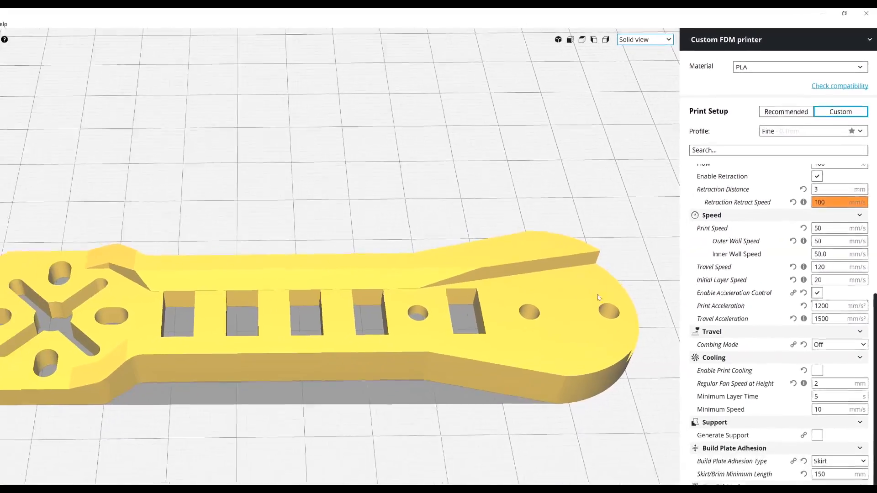
pyautogui.click(644, 40)
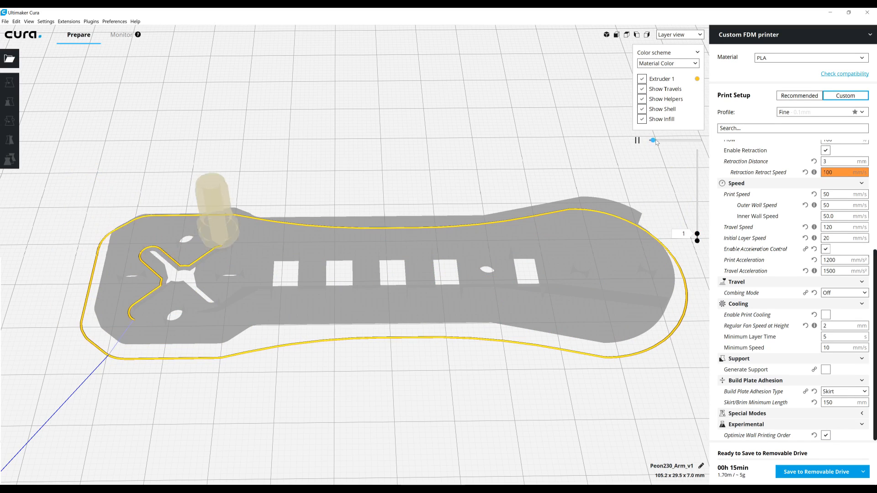
# - Step through layer 1 showing walls printed per feature: cross cutout, slotted hole, rounded hole, rectangular slot
pyautogui.moveTo(652, 141); pyautogui.dragTo(659, 140)
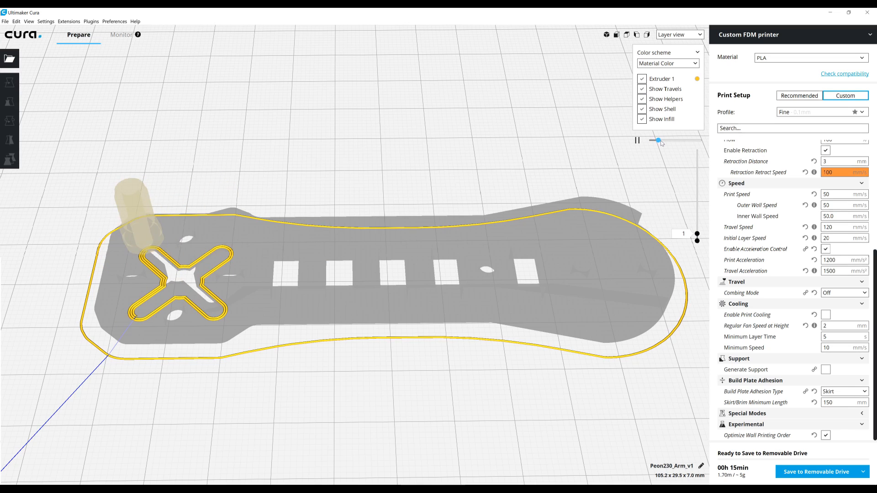
pyautogui.moveTo(657, 141); pyautogui.dragTo(664, 141)
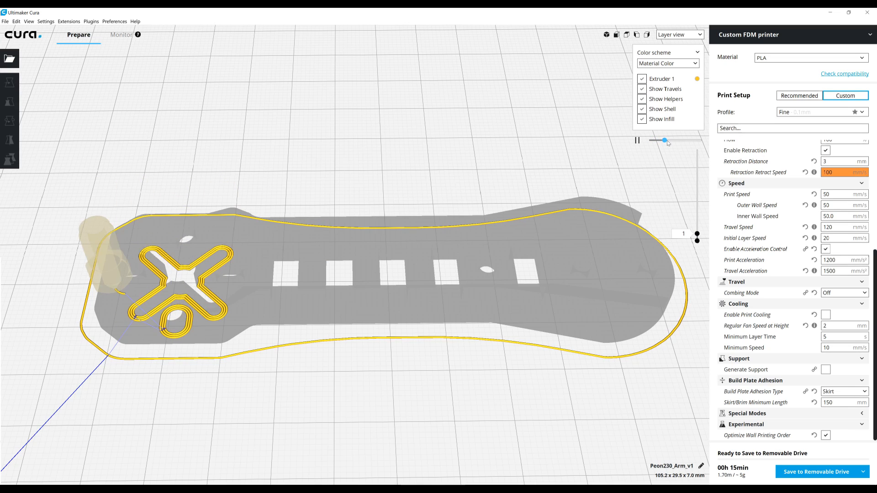
pyautogui.moveTo(664, 141); pyautogui.dragTo(669, 141)
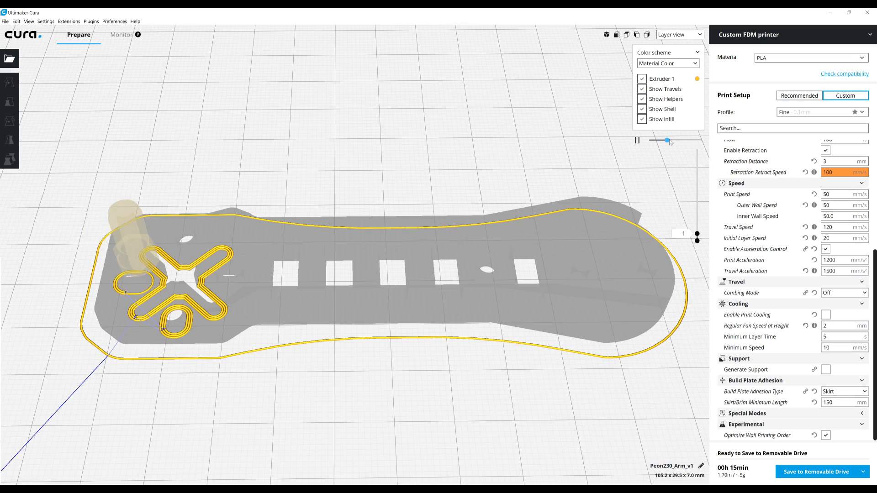
pyautogui.moveTo(668, 141); pyautogui.dragTo(673, 141)
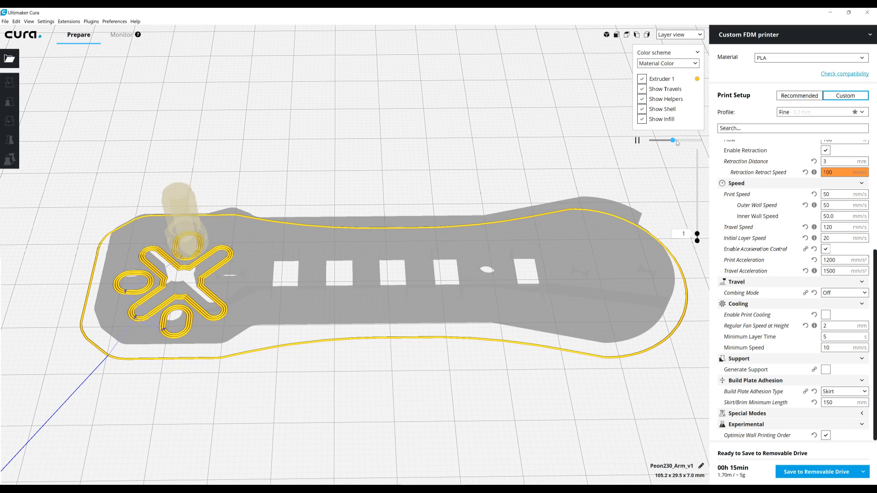
pyautogui.moveTo(673, 141); pyautogui.dragTo(679, 140)
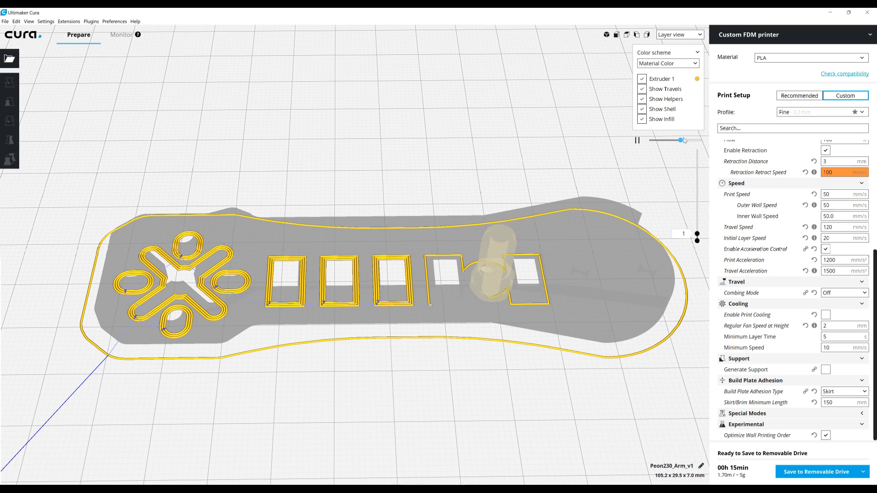
pyautogui.moveTo(680, 140); pyautogui.dragTo(685, 140)
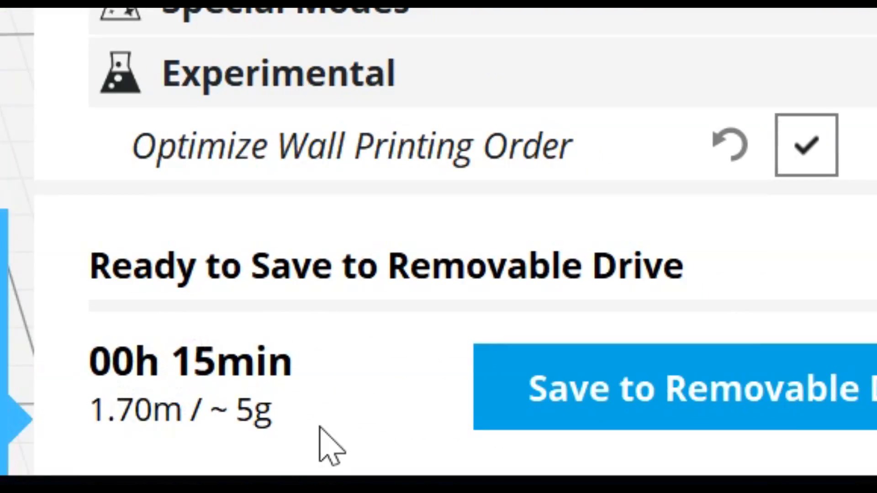
pyautogui.moveTo(162, 392)
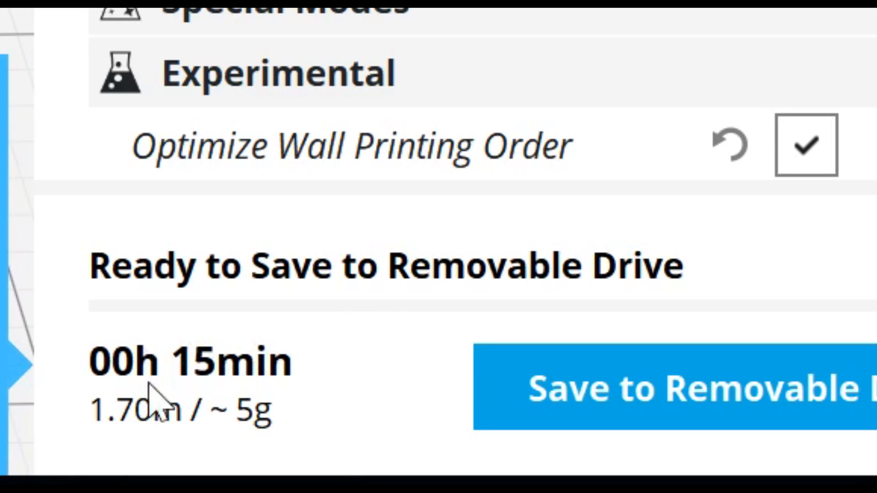